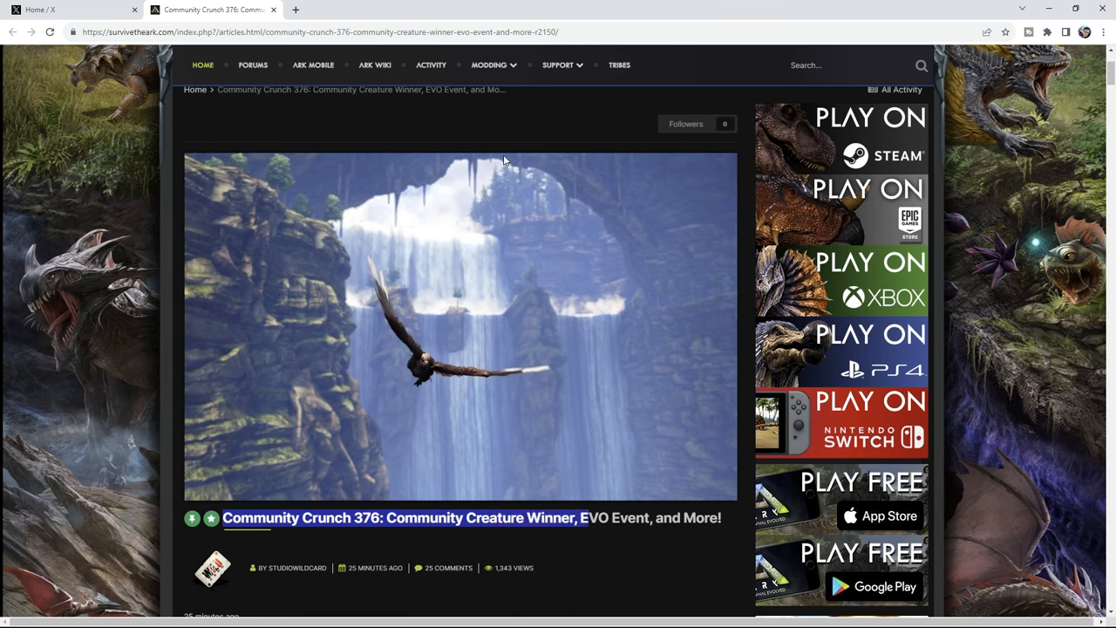
Step: Scroll the article down to the Community Creature Vote Winner announcement naming Shastasaurus
scroll("down", 3)
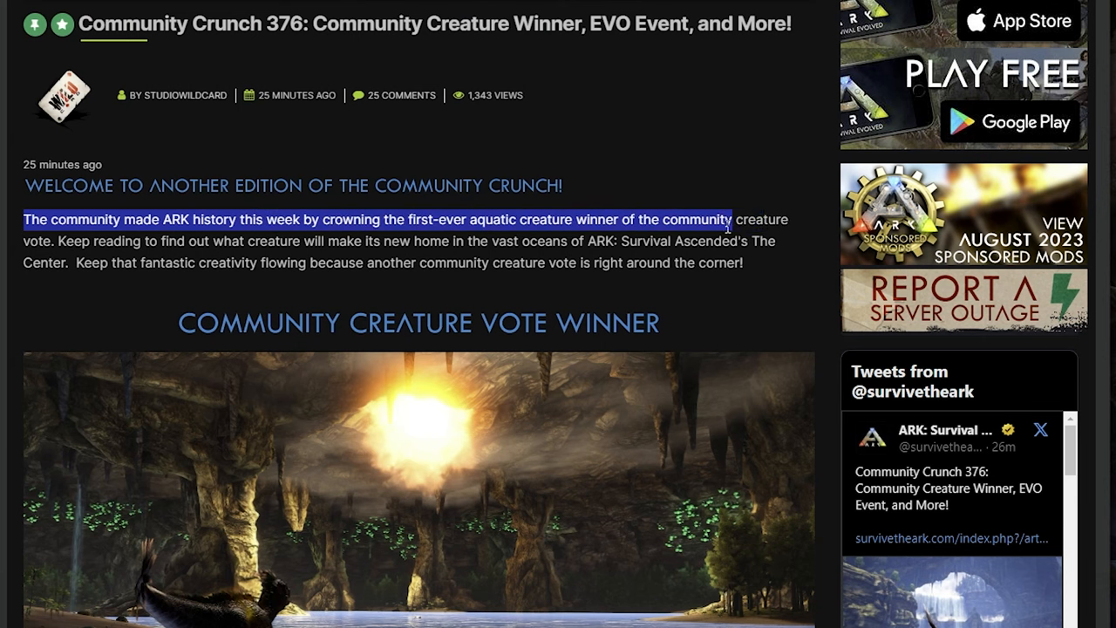
scroll("down", 3)
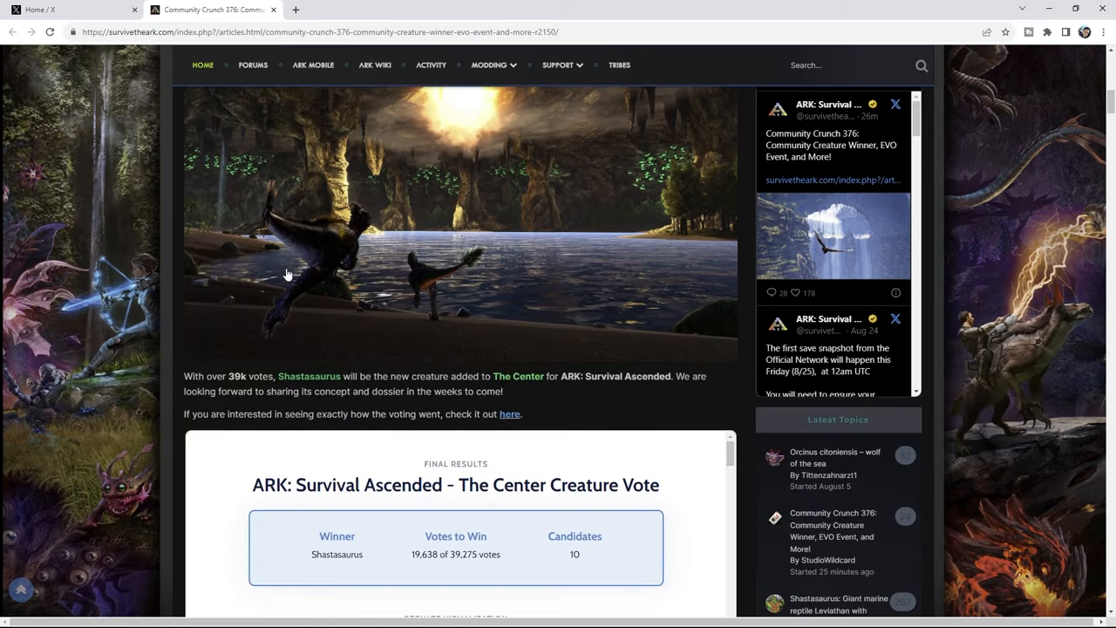
Step: Reach the Results Visualization chart and advance it from Round 1 to Round 2
scroll("down", 3)
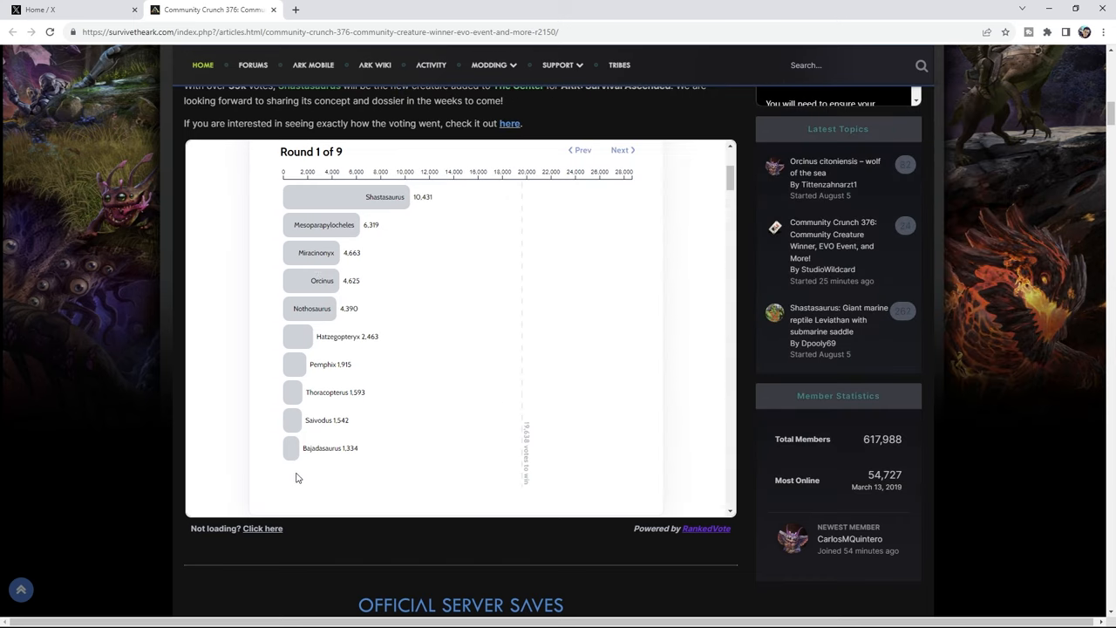
mouse_move(330, 447)
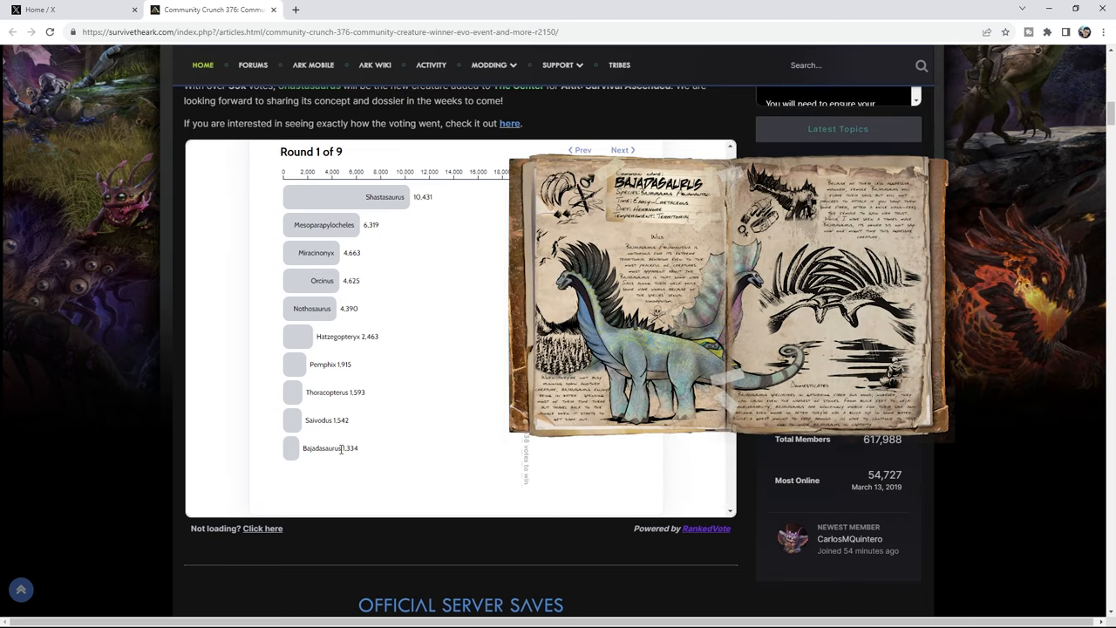
double_click(321, 448)
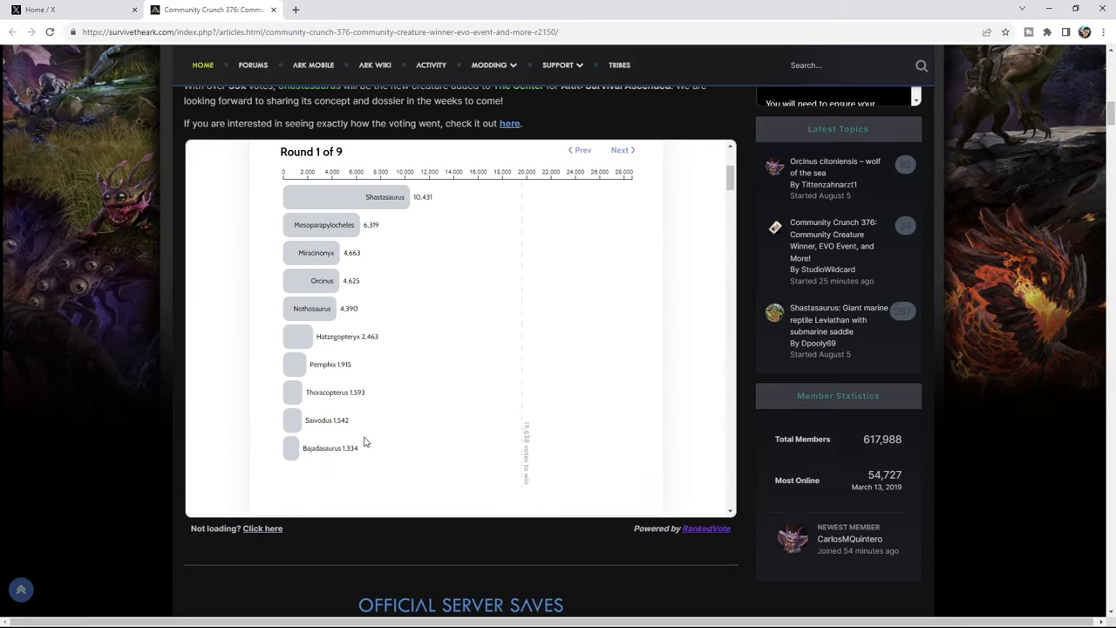
left_click(621, 150)
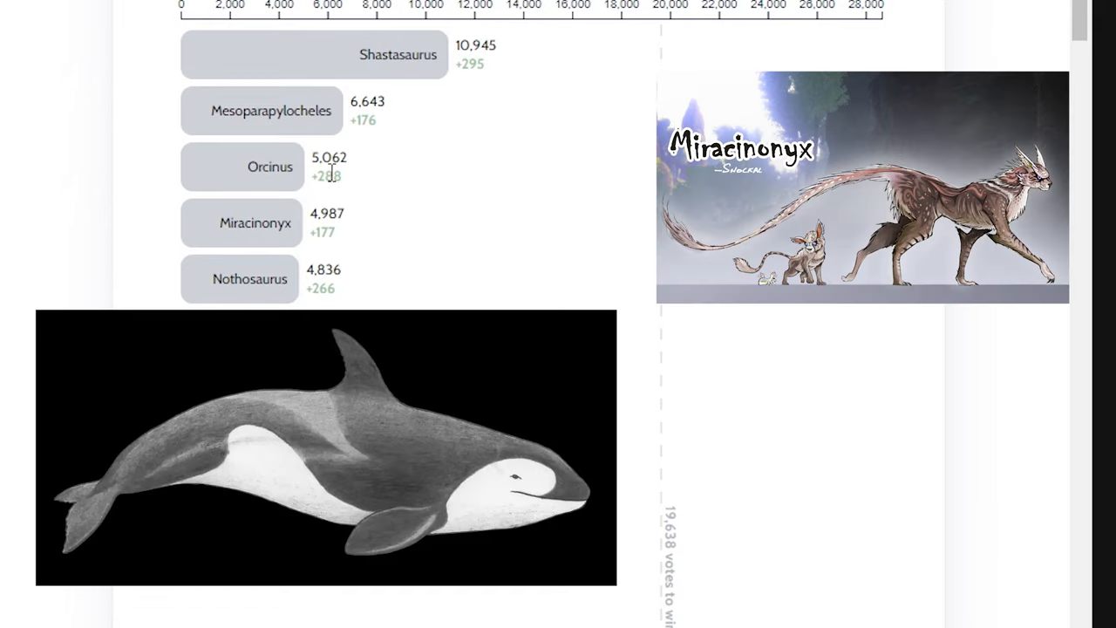
Step: Step the vote chart from Round 4 to Round 9 of 9, Shastasaurus winning with 23,880
left_click(661, 46)
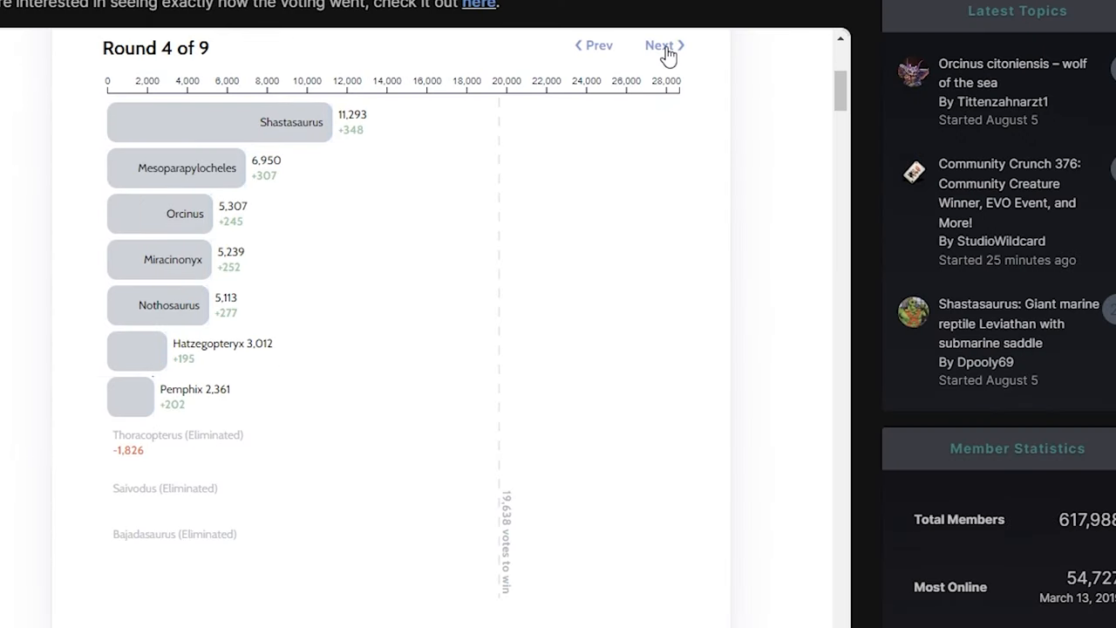
left_click(661, 45)
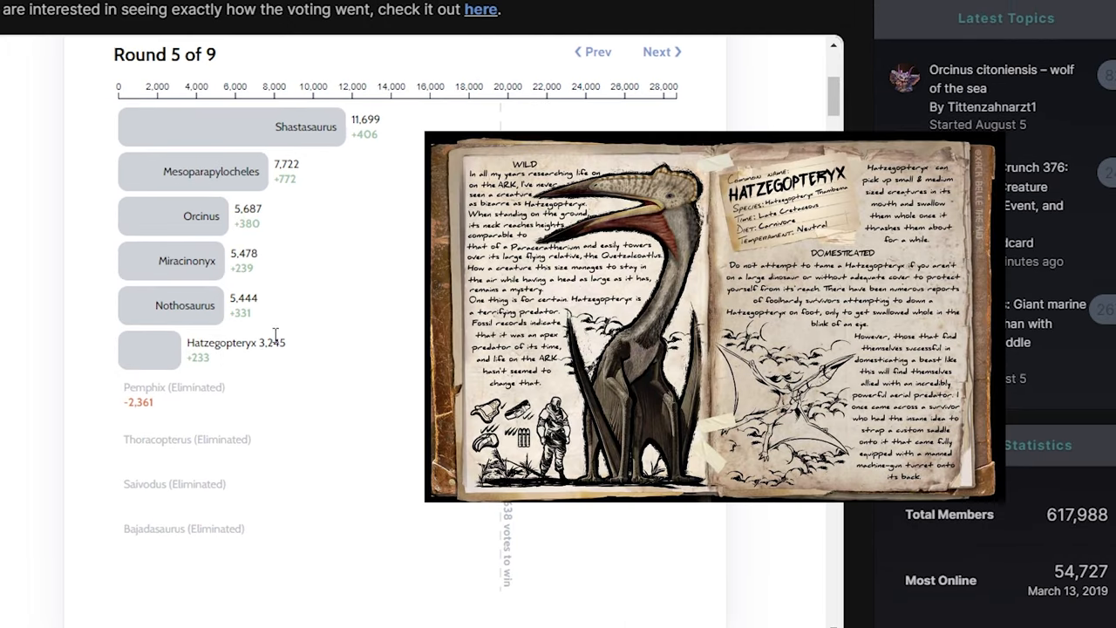
left_click(655, 52)
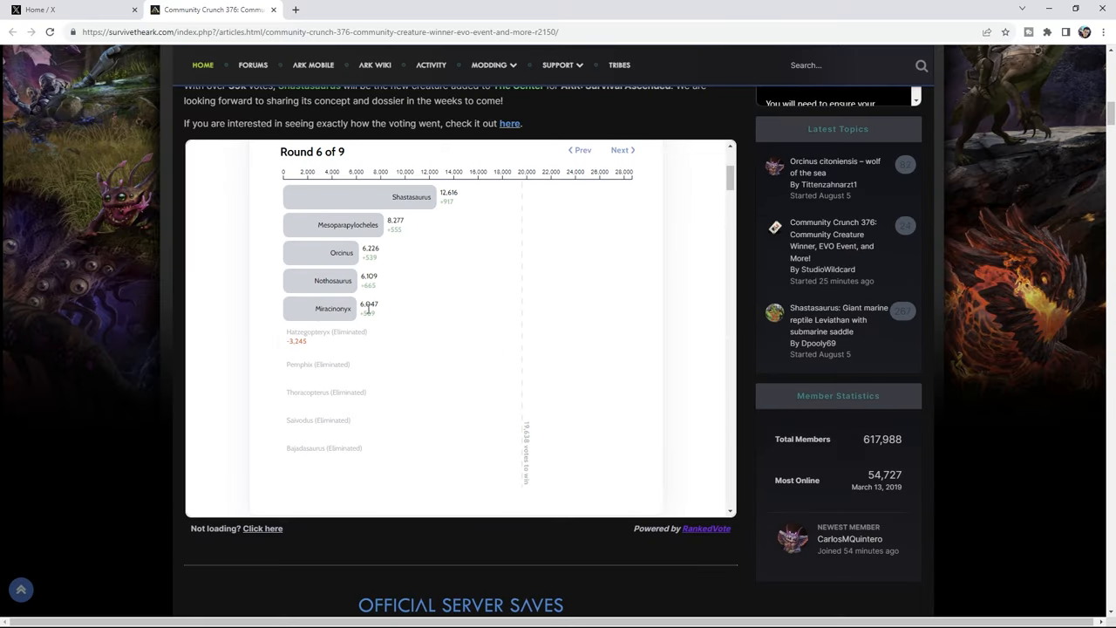
left_click(621, 149)
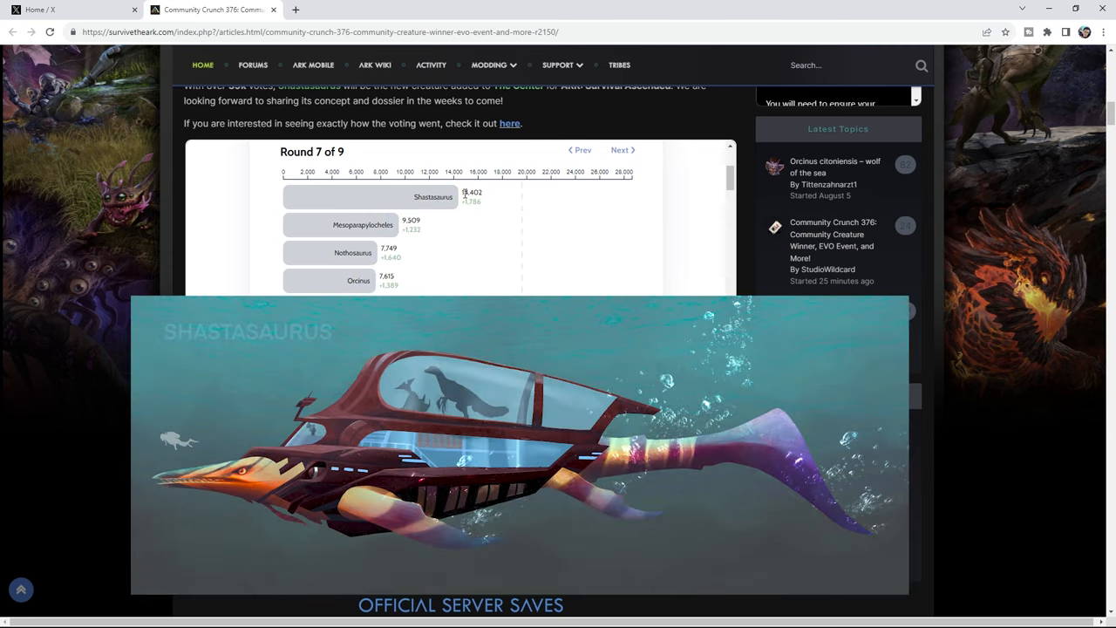
mouse_move(338, 225)
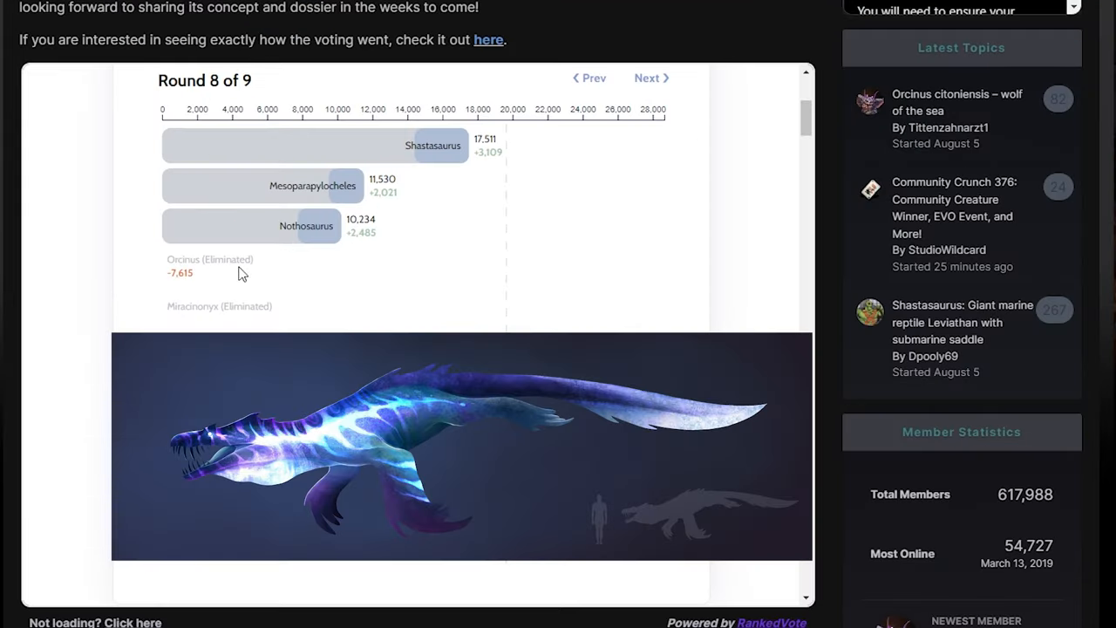
mouse_move(358, 225)
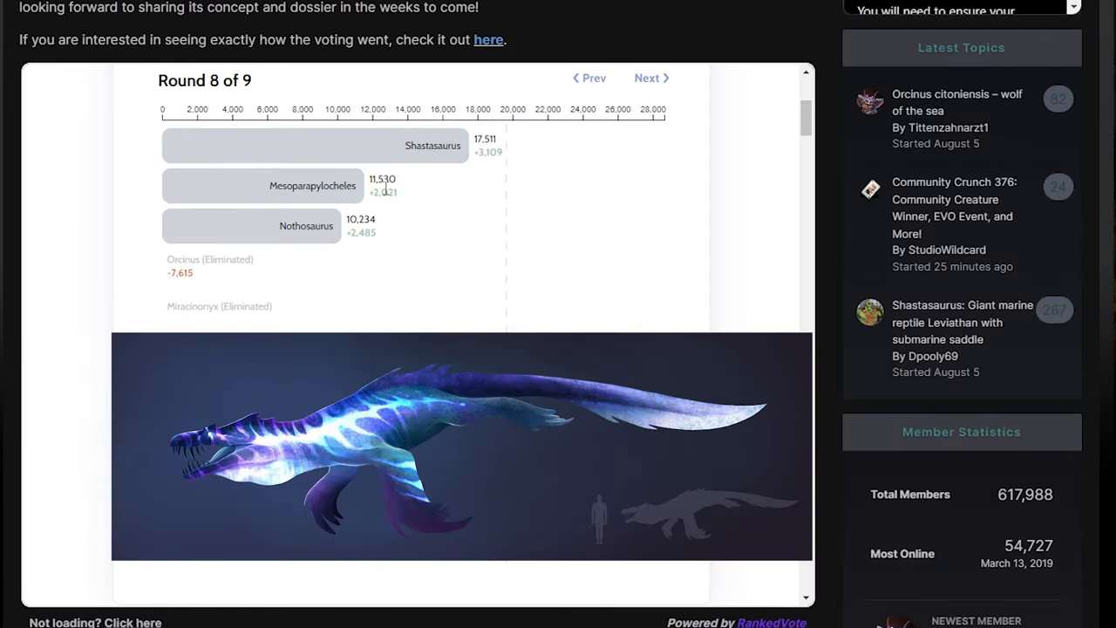
left_click(650, 77)
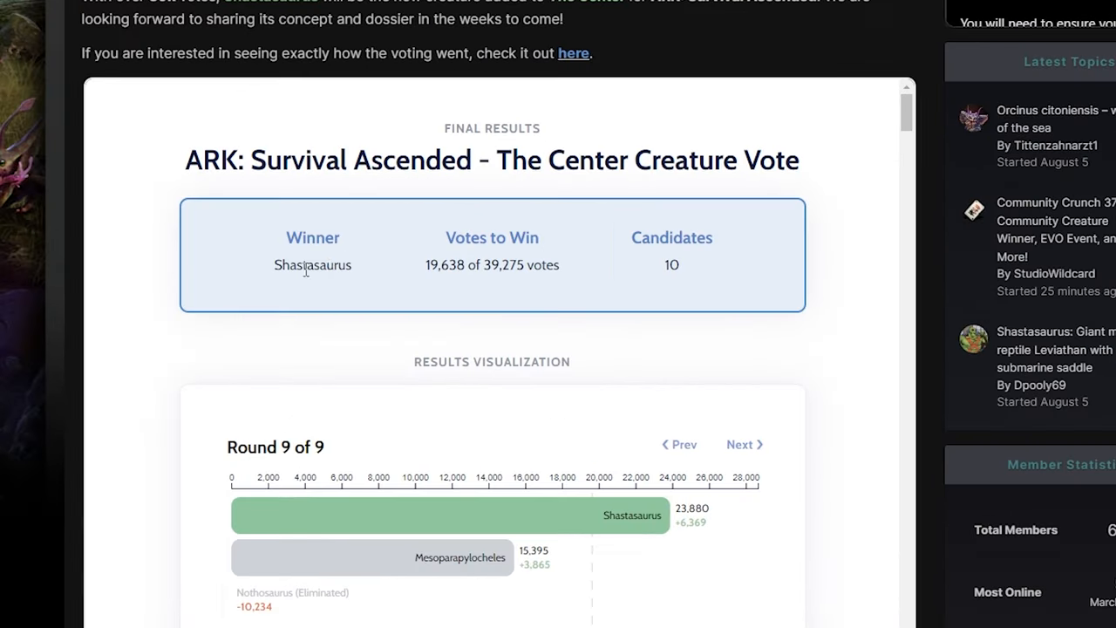
mouse_move(447, 269)
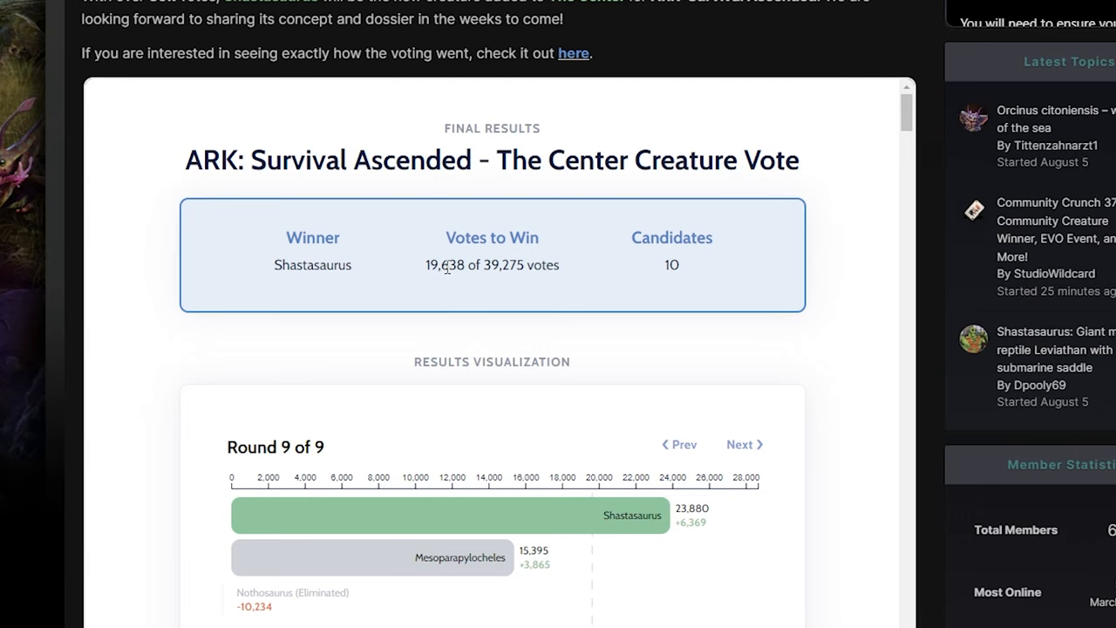
mouse_move(499, 264)
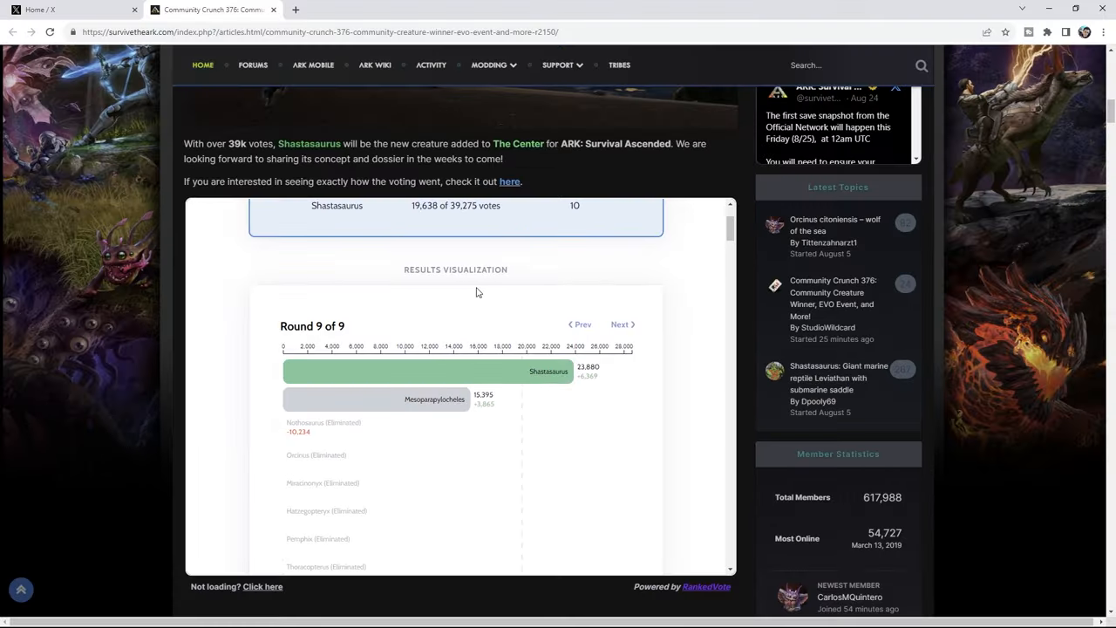
scroll("down", 3)
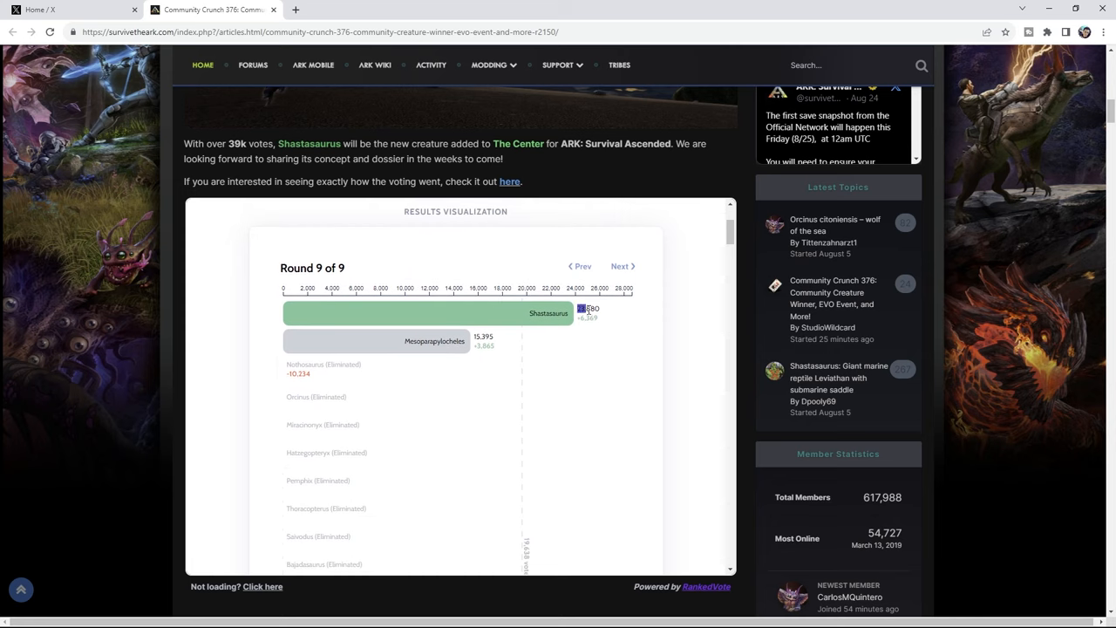
mouse_move(640, 349)
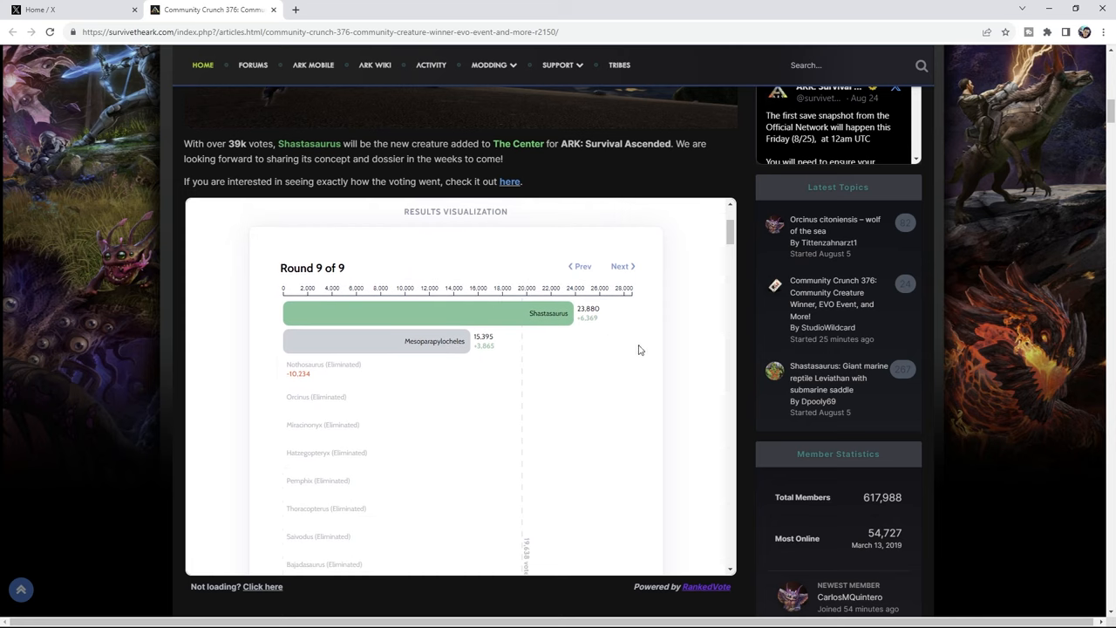
mouse_move(626, 321)
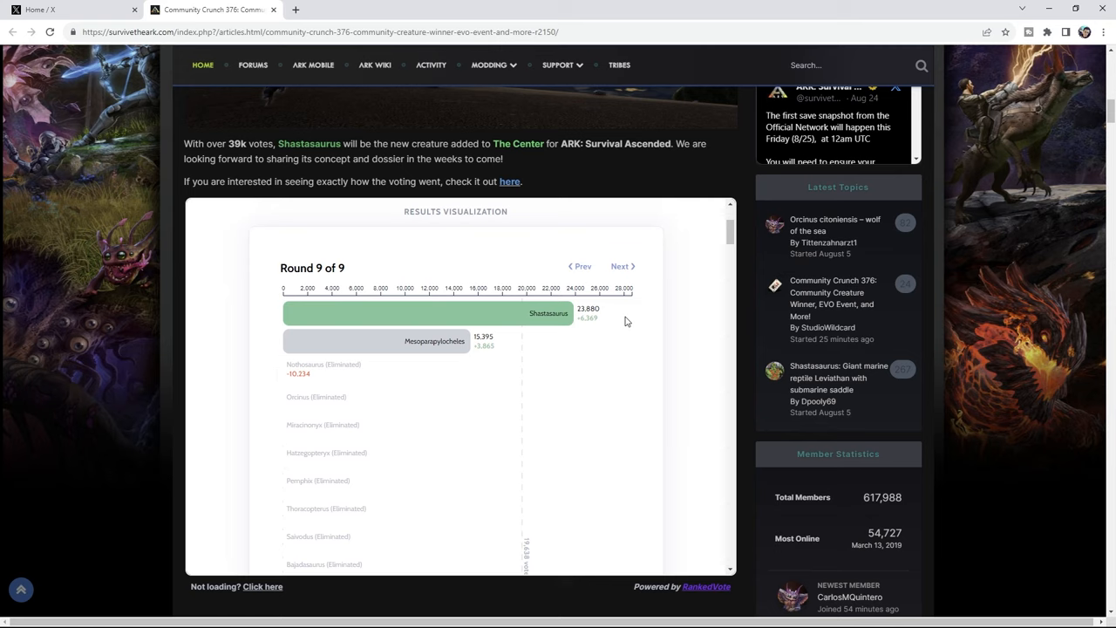
mouse_move(643, 379)
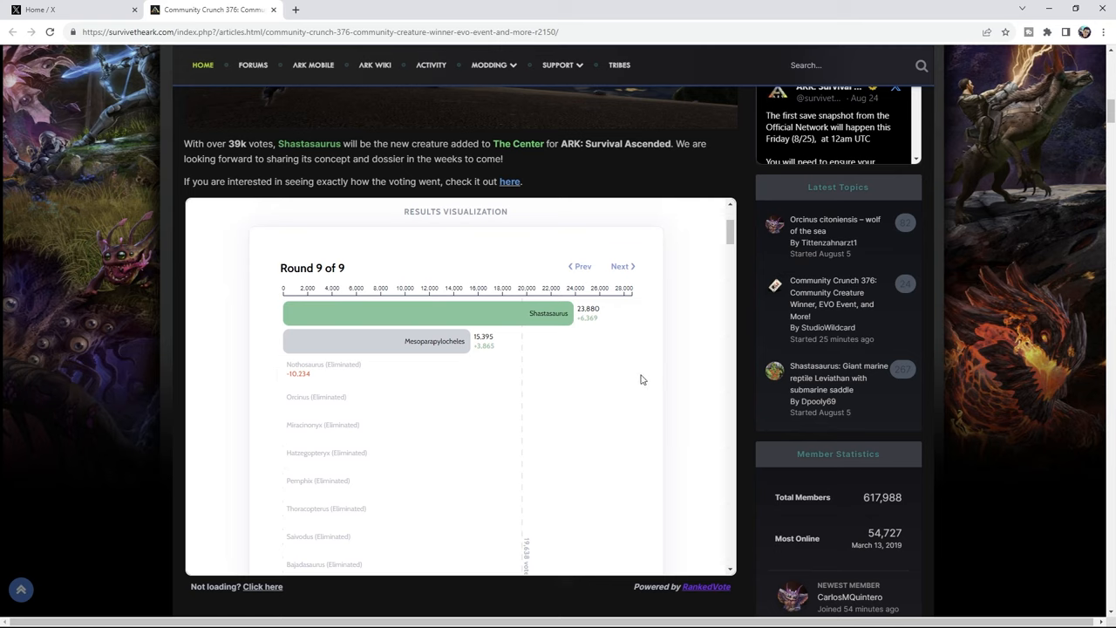
scroll("down", 3)
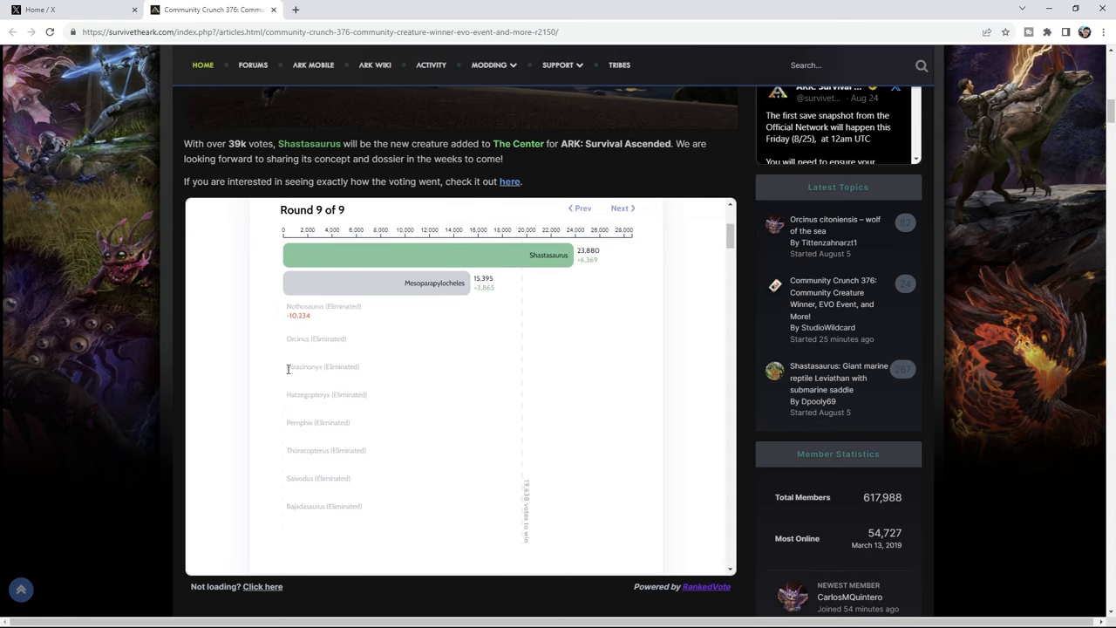
double_click(304, 367)
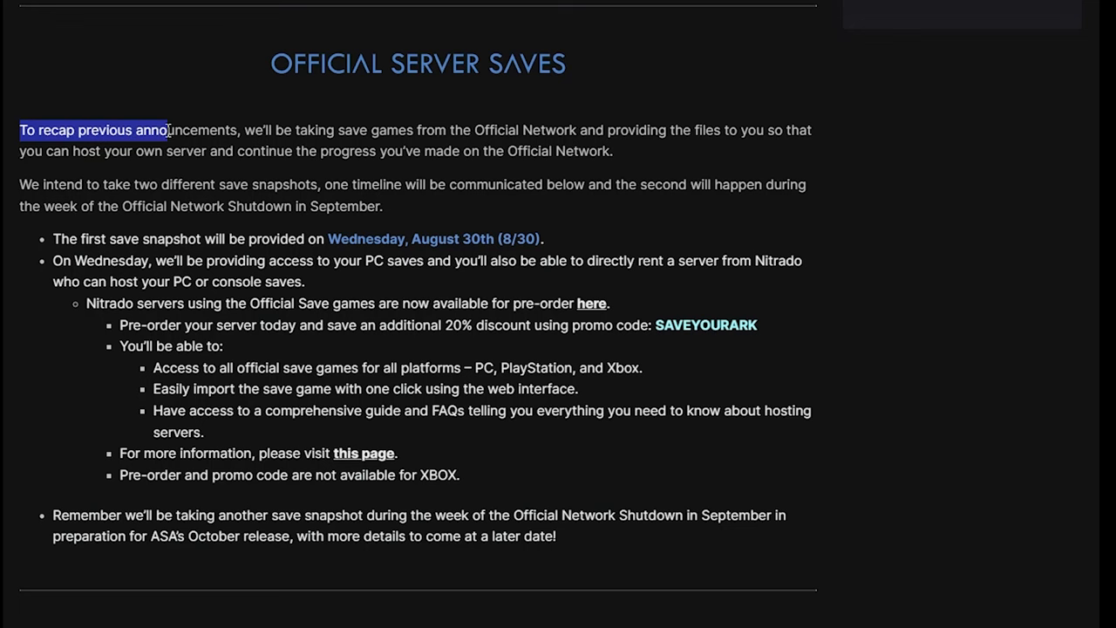
Step: Highlight the Official Server Saves recap sentence about save games for self-hosted servers
left_click_drag(170, 130, 306, 130)
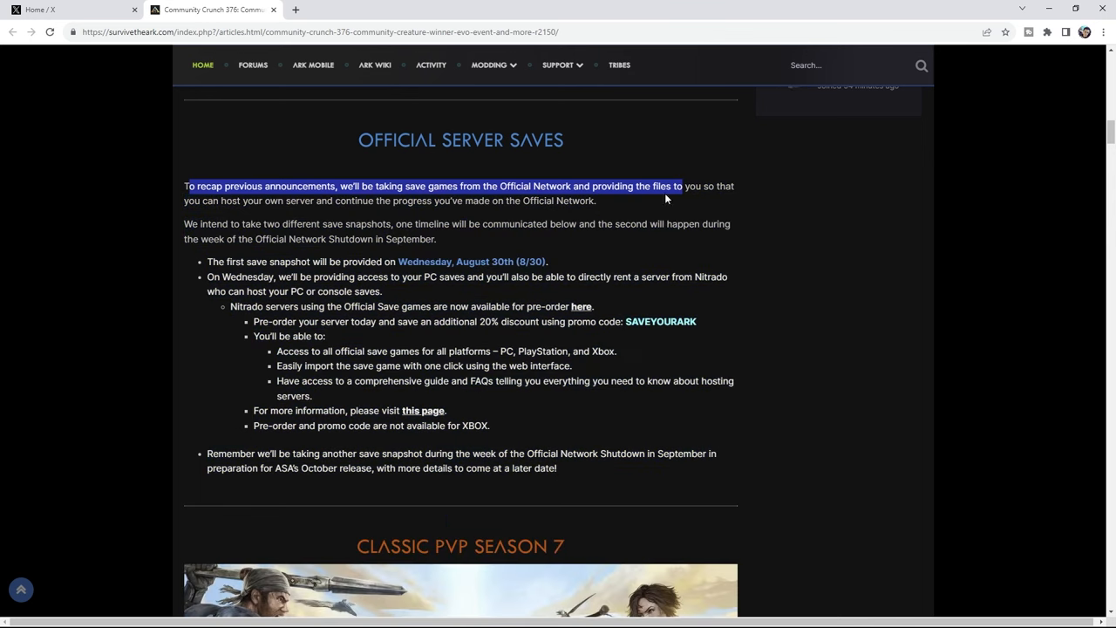
mouse_move(680, 397)
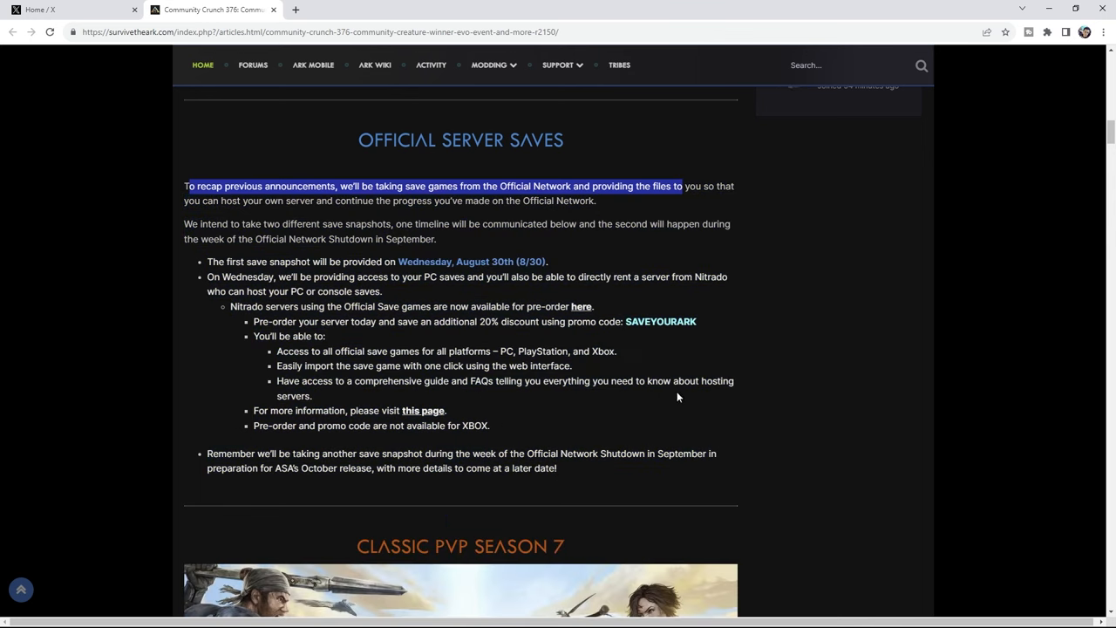
Step: Scroll past Classic PvP Season 7 and open the Shastasaurus submarine saddle topic in a new tab
scroll("down", 3)
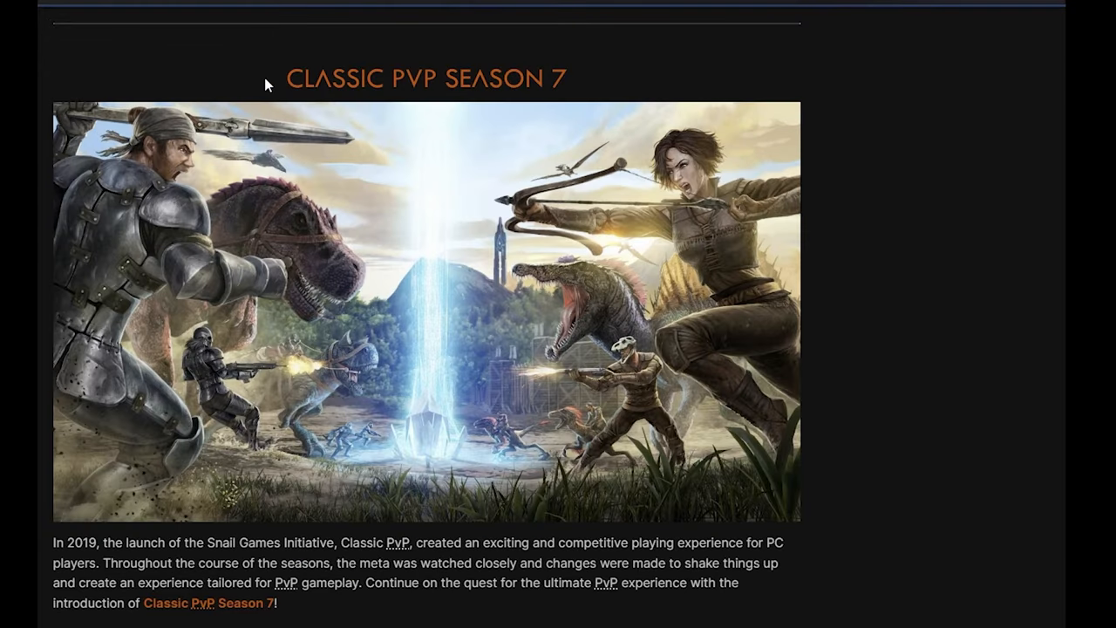
mouse_move(896, 415)
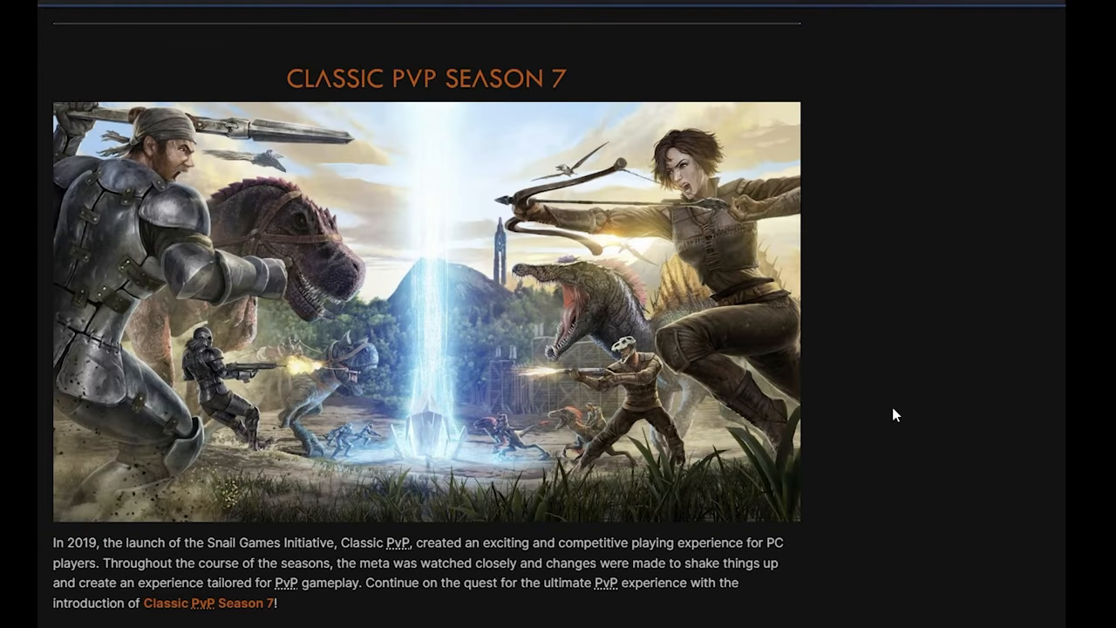
scroll("down", 3)
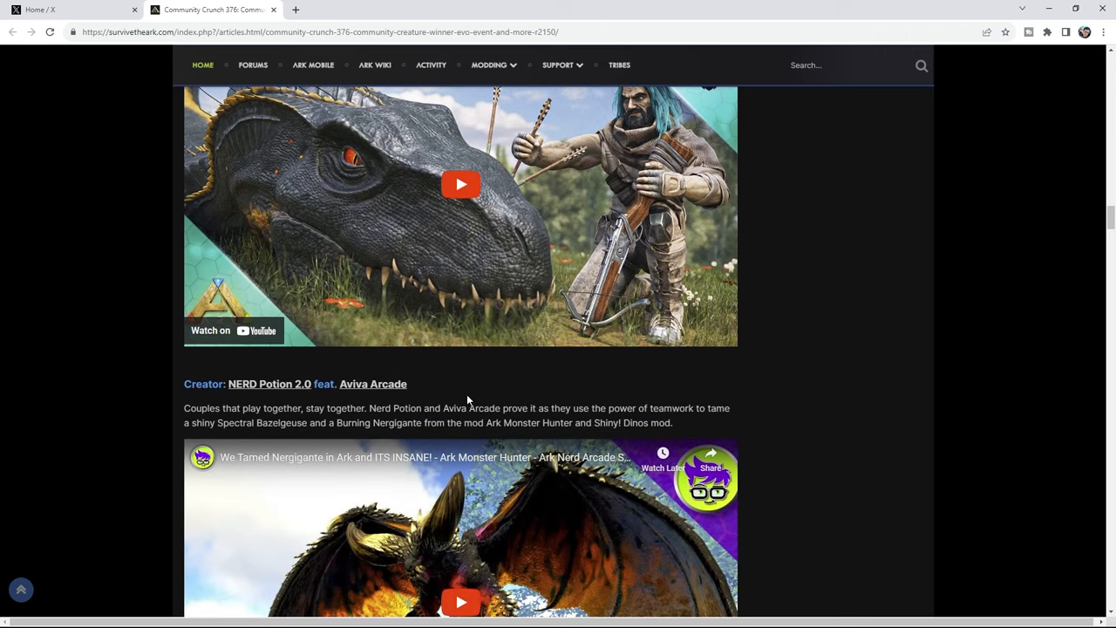
left_click(354, 9)
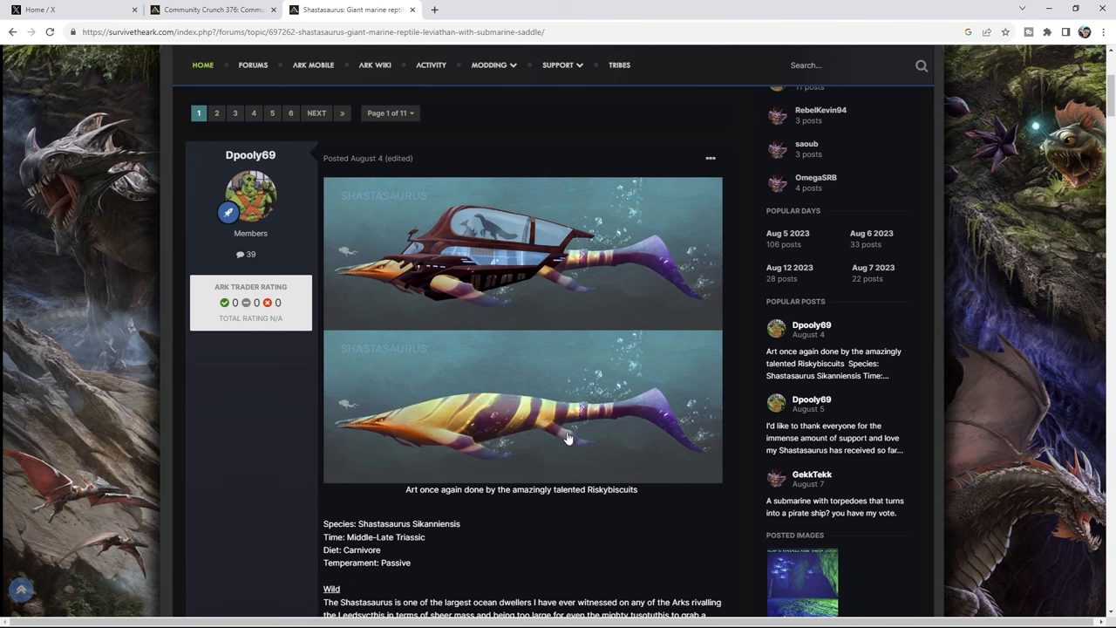